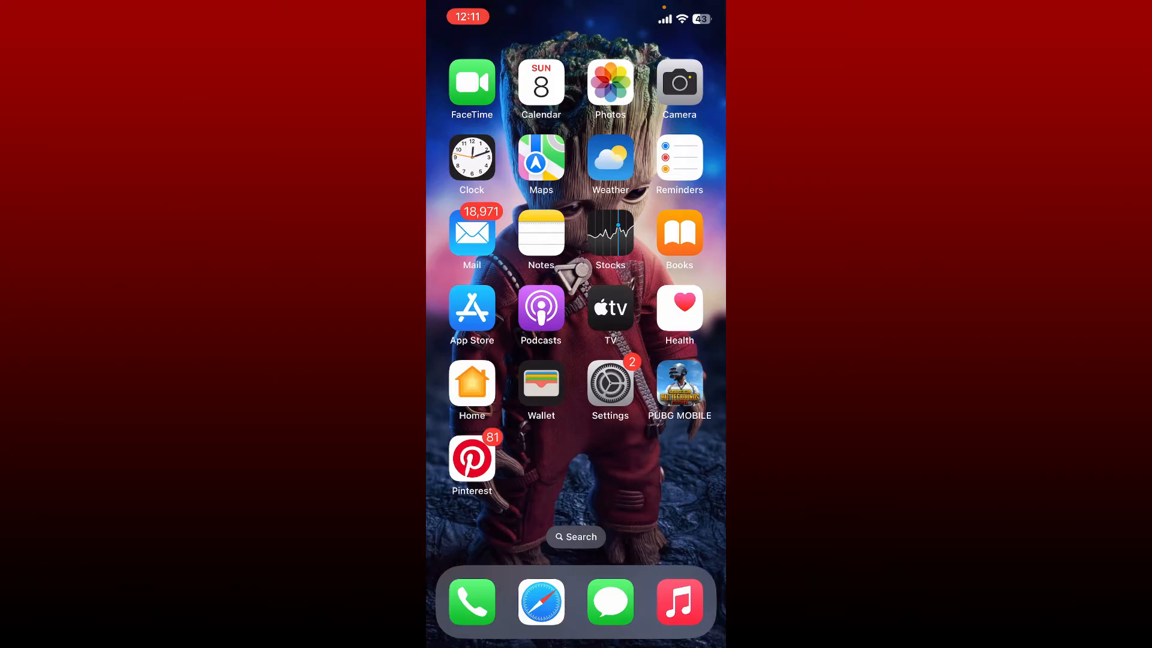
# Step: Launch the App Store from the Home Screen to search for 'open ai'
pyautogui.click(472, 307)
pyautogui.write('open ai')
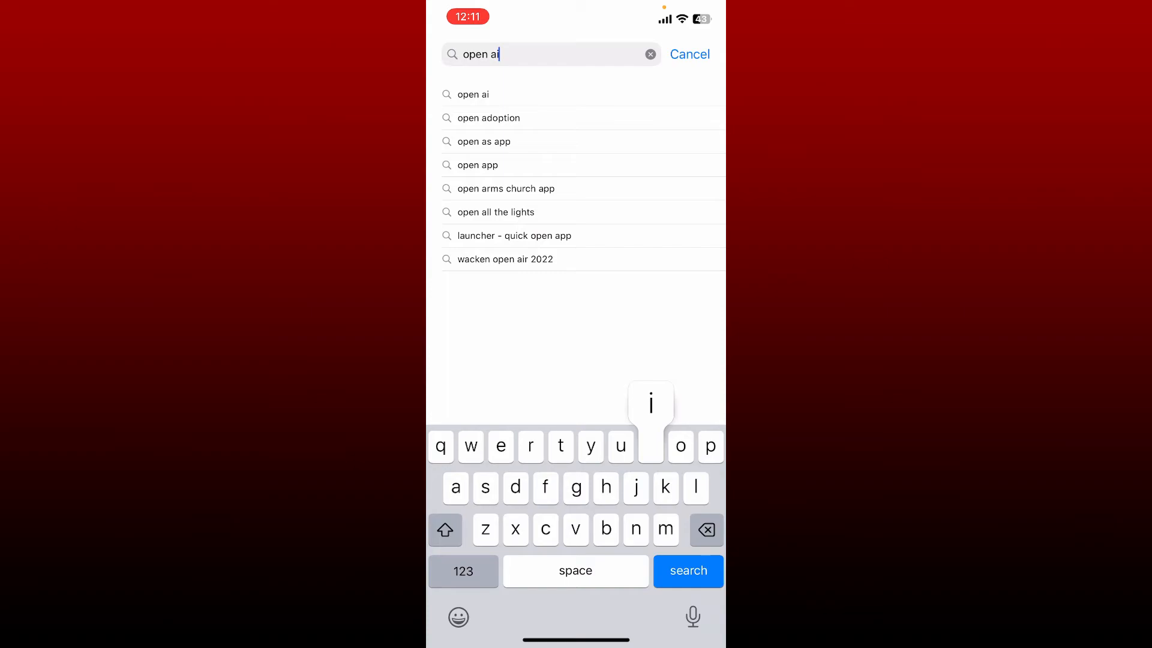
# Step: Search 'open ai' and download the 'ChatGPT Chat GPT AI With GPT-3' app
pyautogui.click(472, 95)
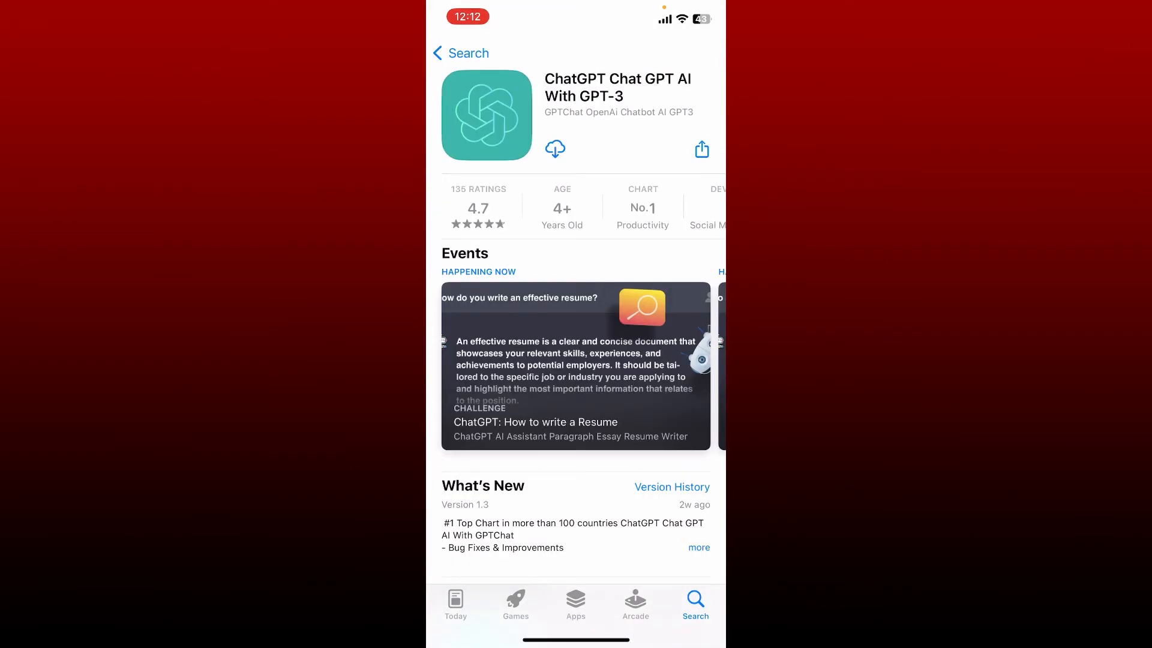
pyautogui.click(554, 148)
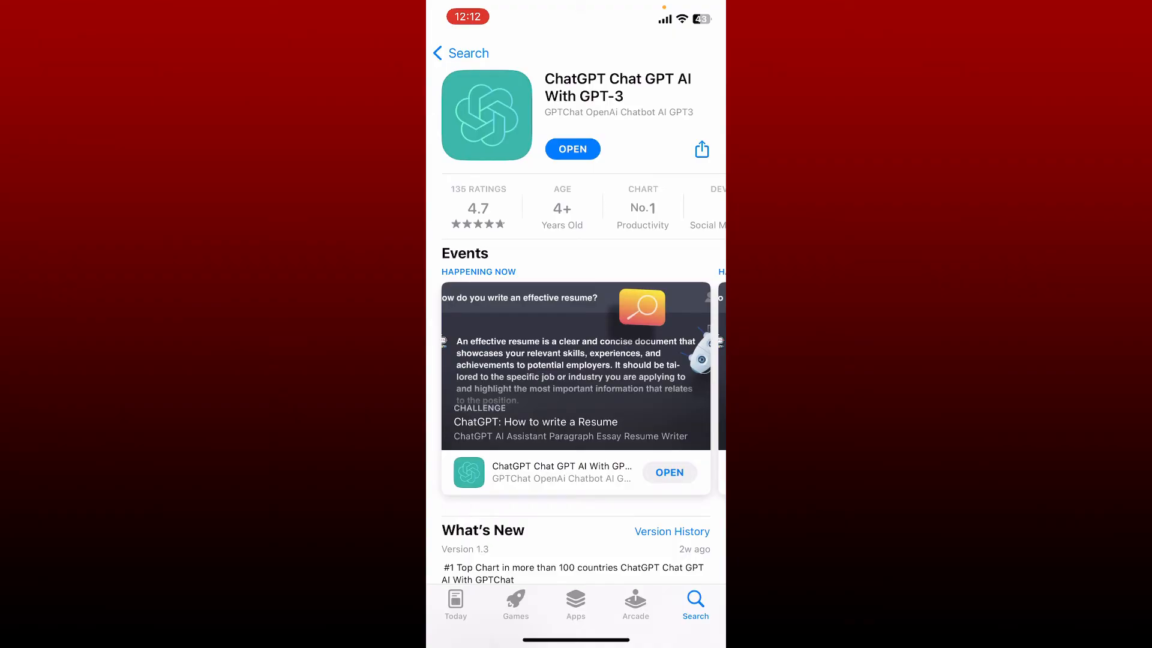
# Step: Return to the Home Screen page showing the new ChatGPT icon
pyautogui.press('home')
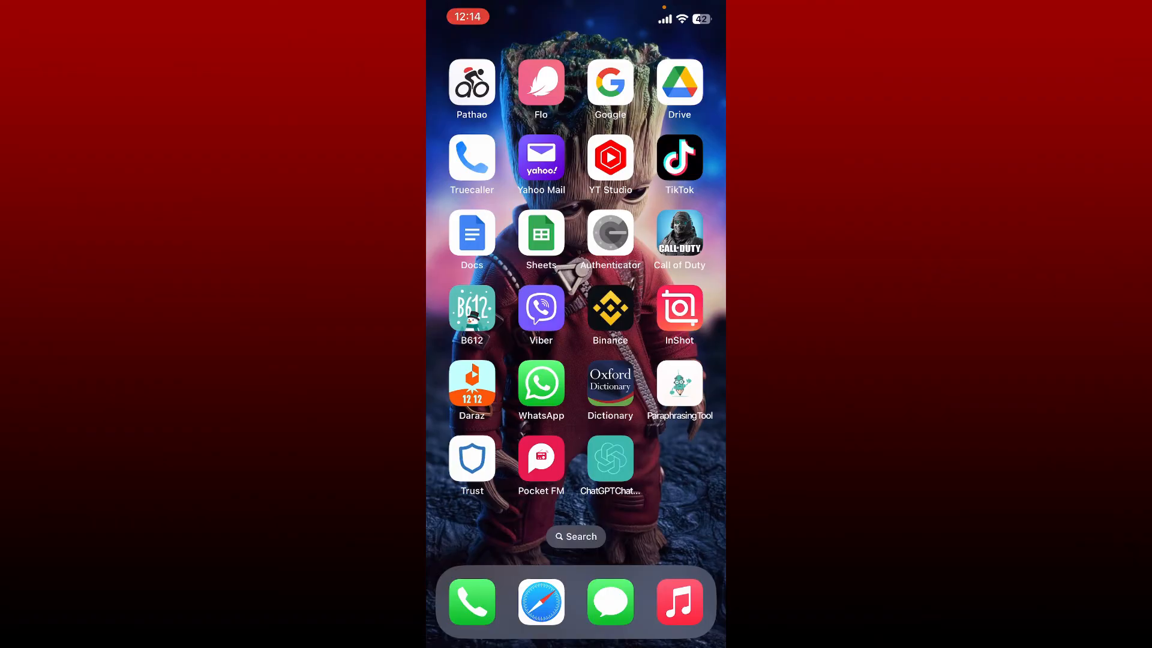
# Step: Switch back to the ChatGPT App Store page showing the OPEN button
pyautogui.click(609, 465)
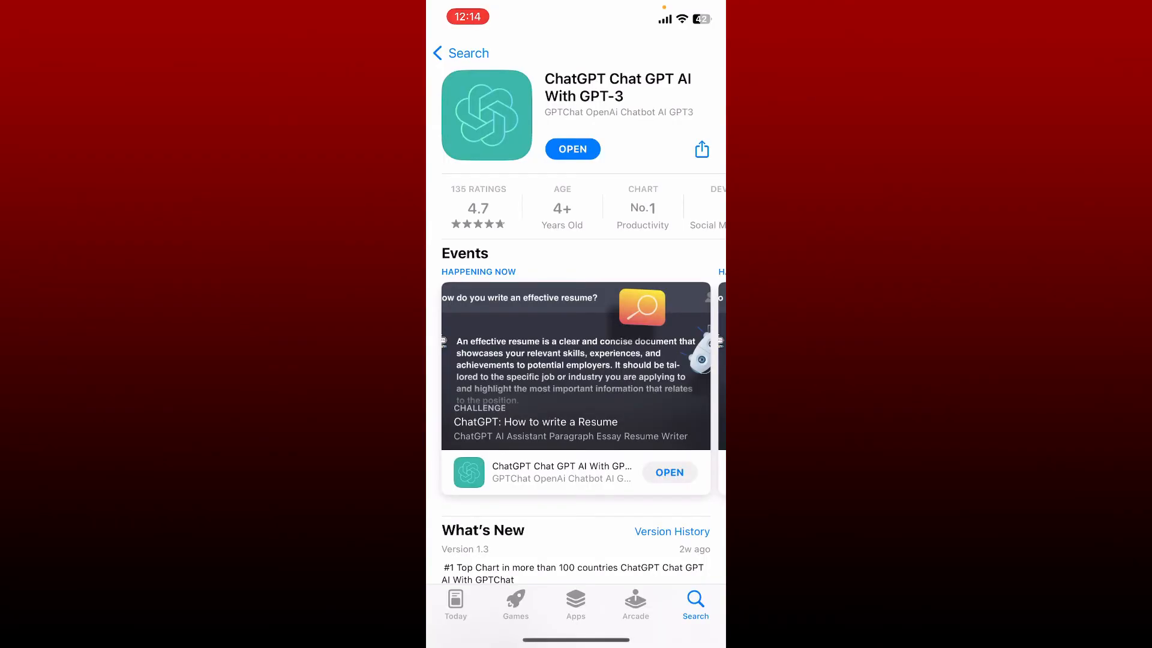